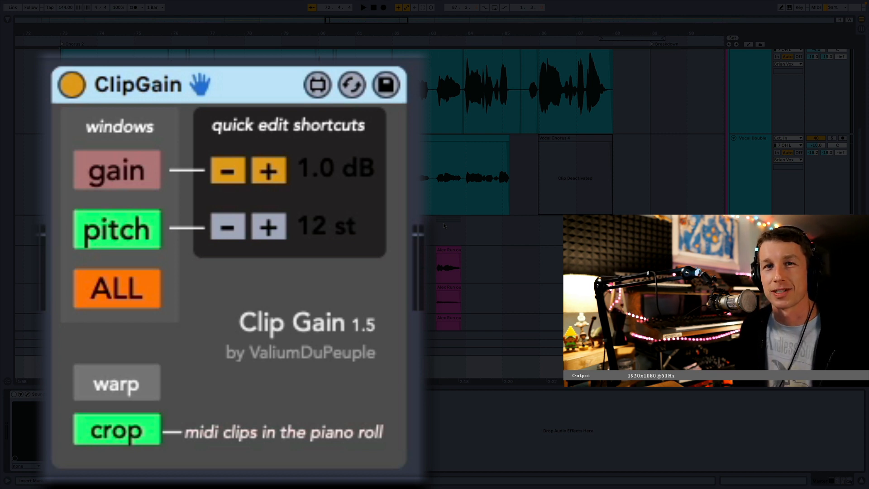
mouse_move(208, 383)
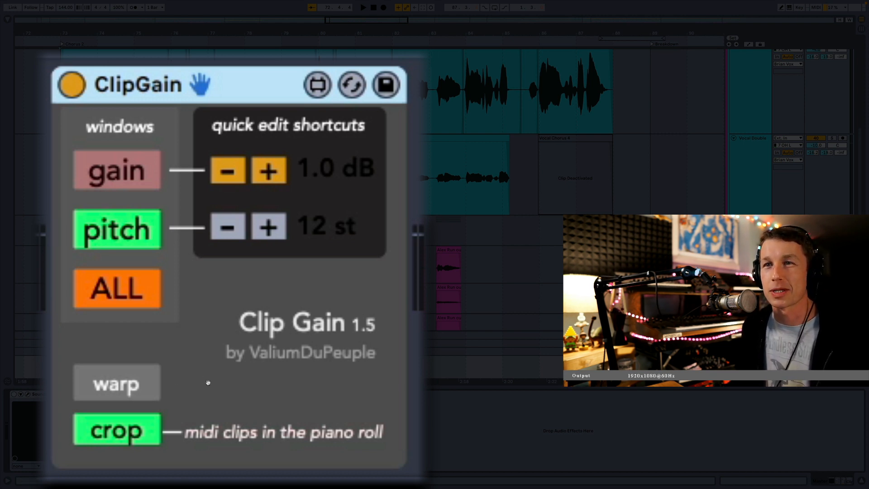
mouse_move(338, 377)
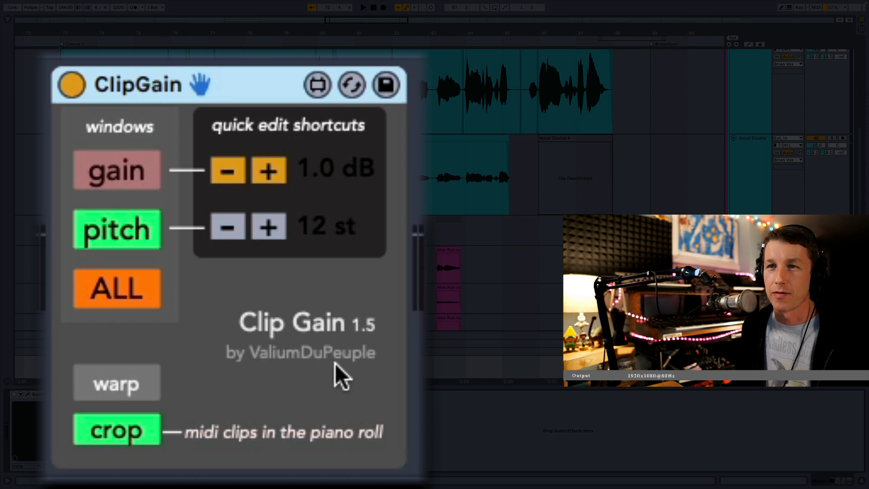
mouse_move(240, 133)
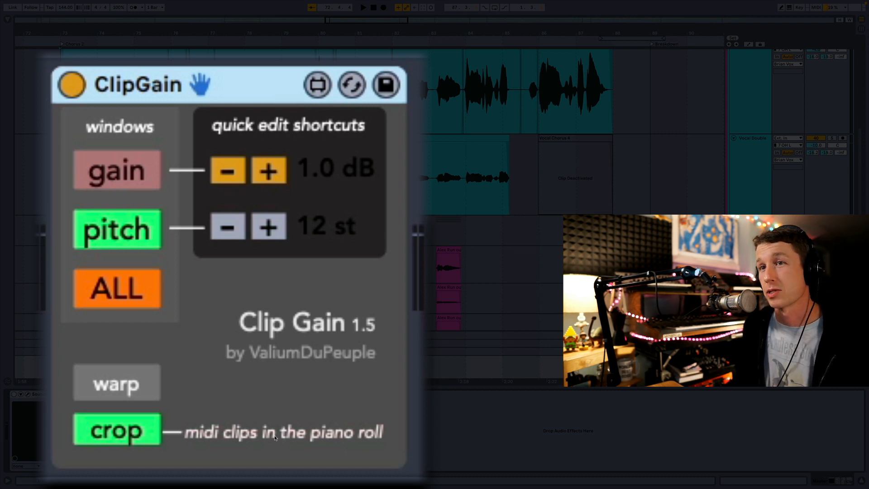
mouse_move(269, 94)
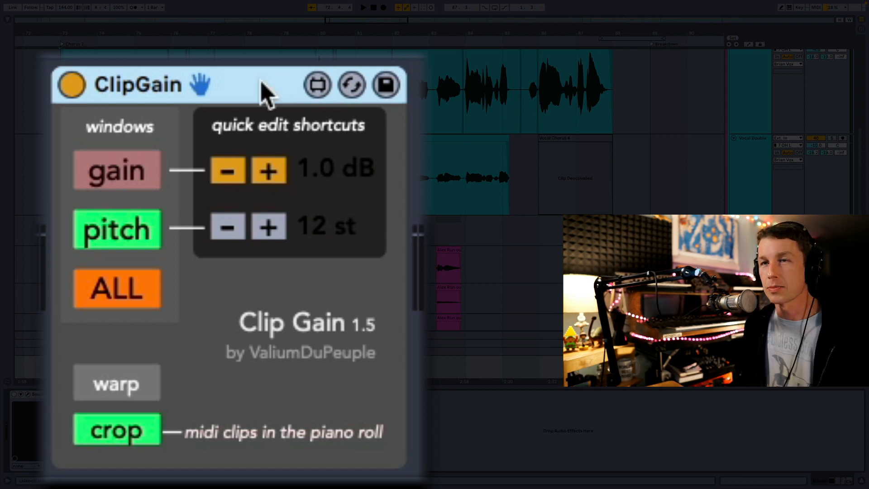
mouse_move(408, 243)
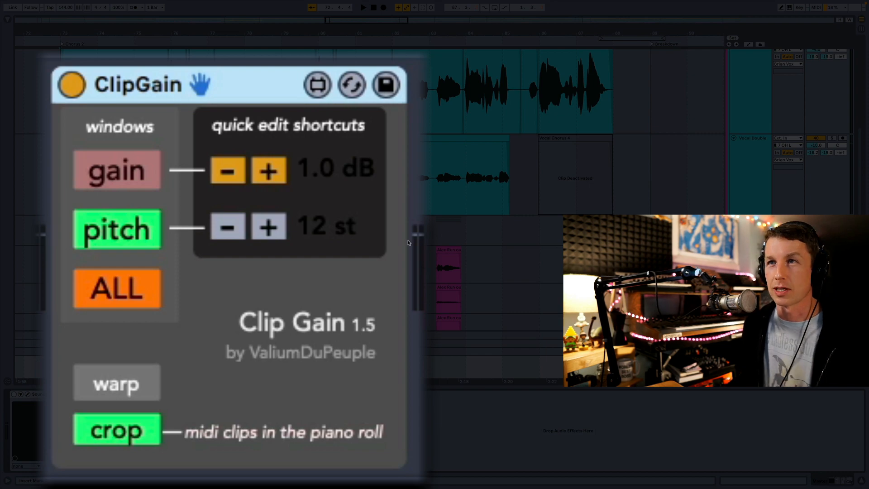
mouse_move(272, 268)
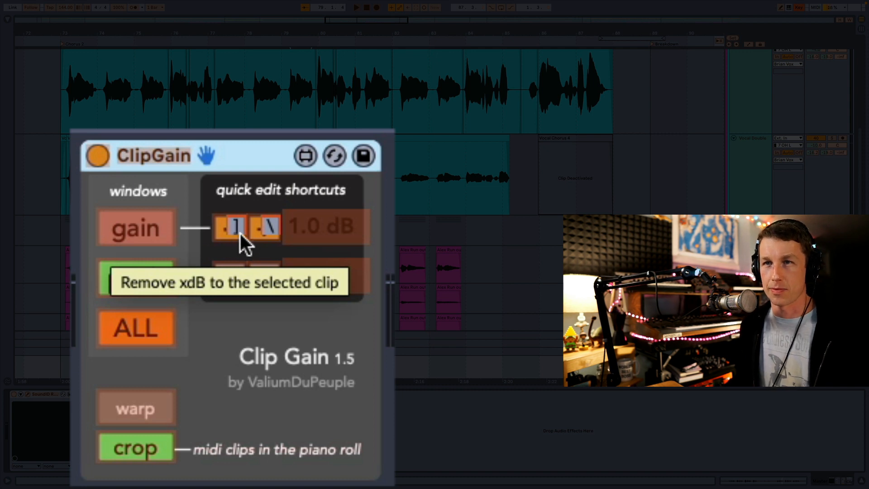
mouse_move(297, 239)
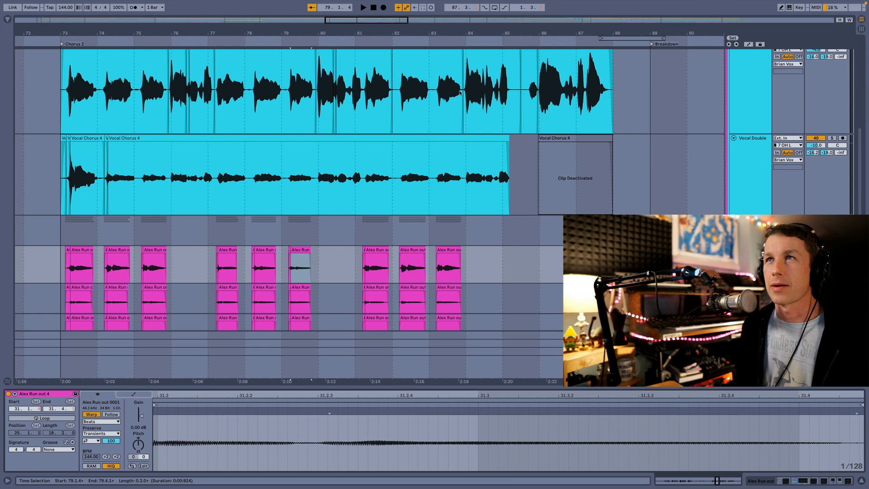
Step: Split the three stacked Alex Run out clips at 82.2, separating their opening slices
click(261, 193)
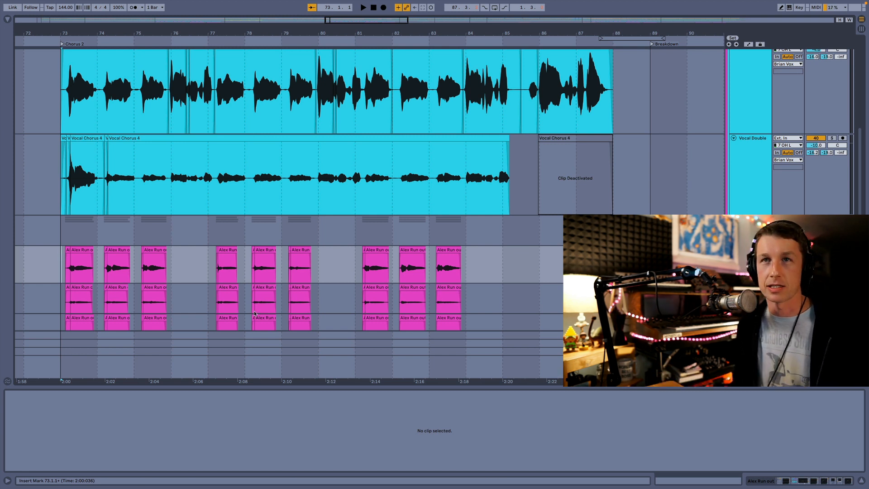
click(363, 7)
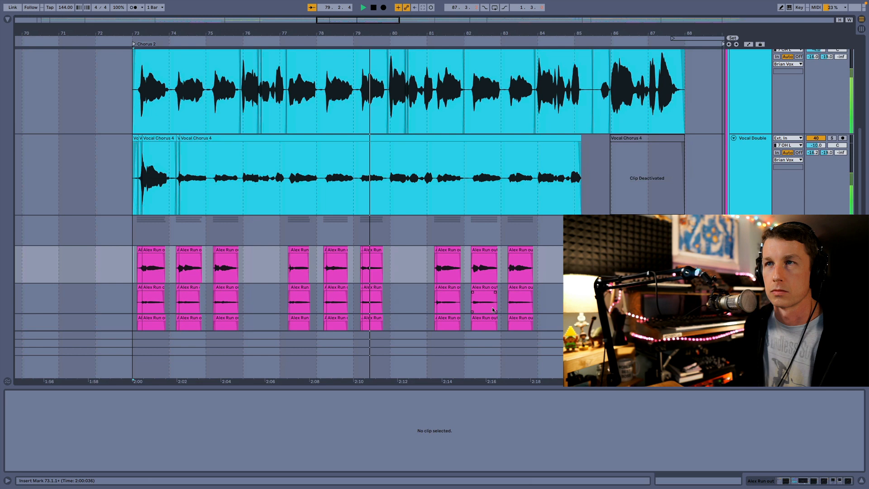
scroll(right, 3)
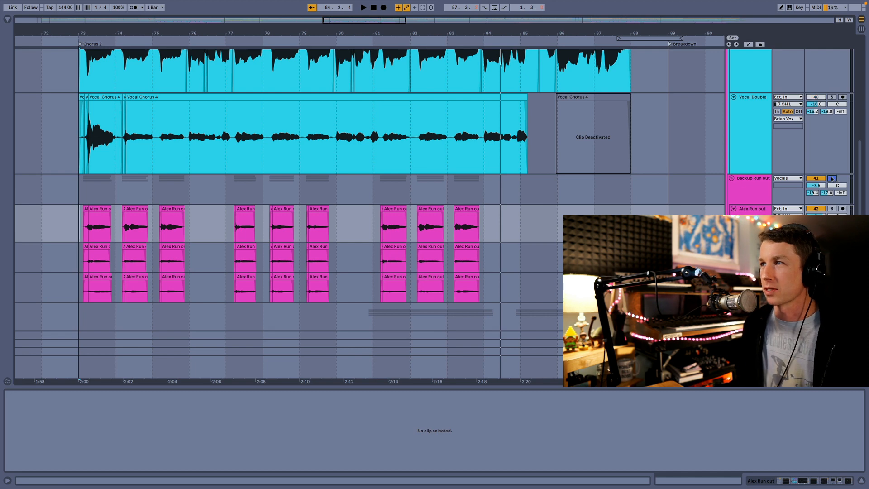
click(363, 7)
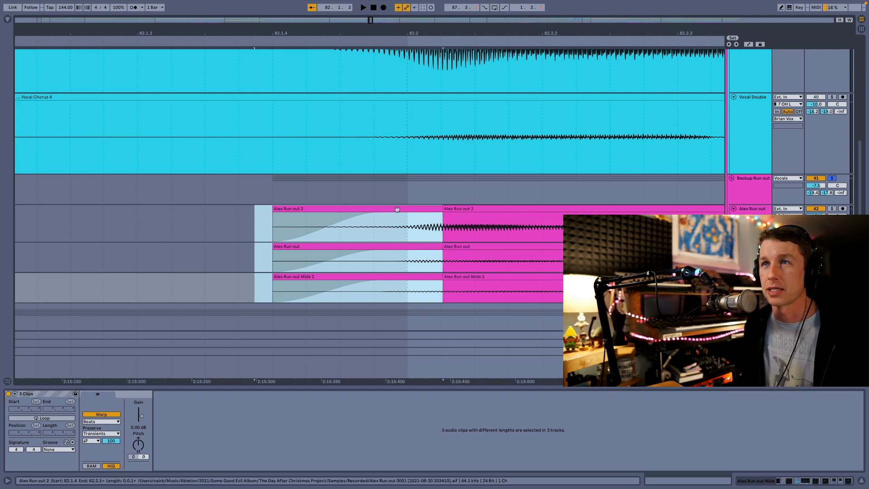
Step: Deselect the clips and move to the next Alex Run out stack near bar 83
click(355, 222)
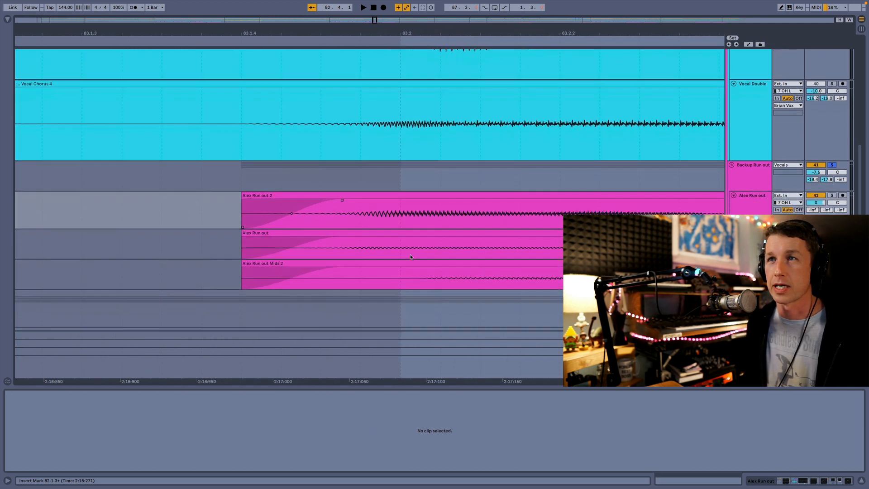
Step: Split the bar-83 Alex Run out stack at 83.2 and lower the opening slice's gain to about -1.1 dB
click(405, 208)
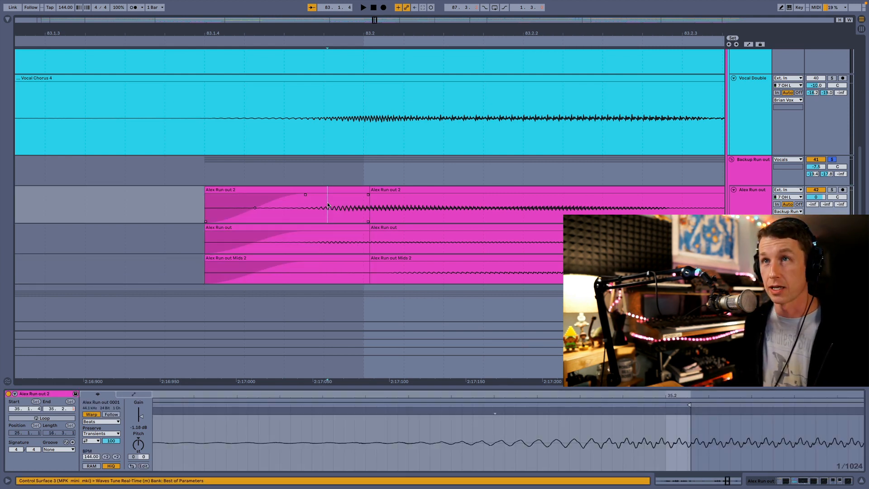
click(277, 269)
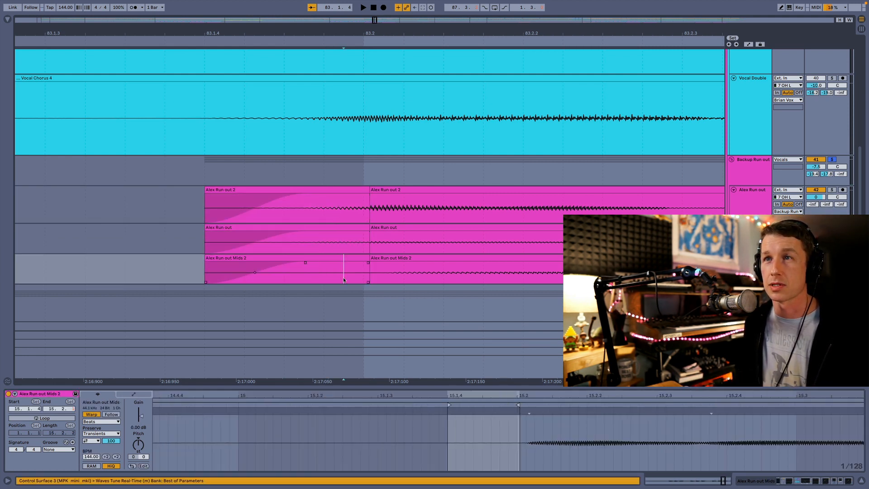